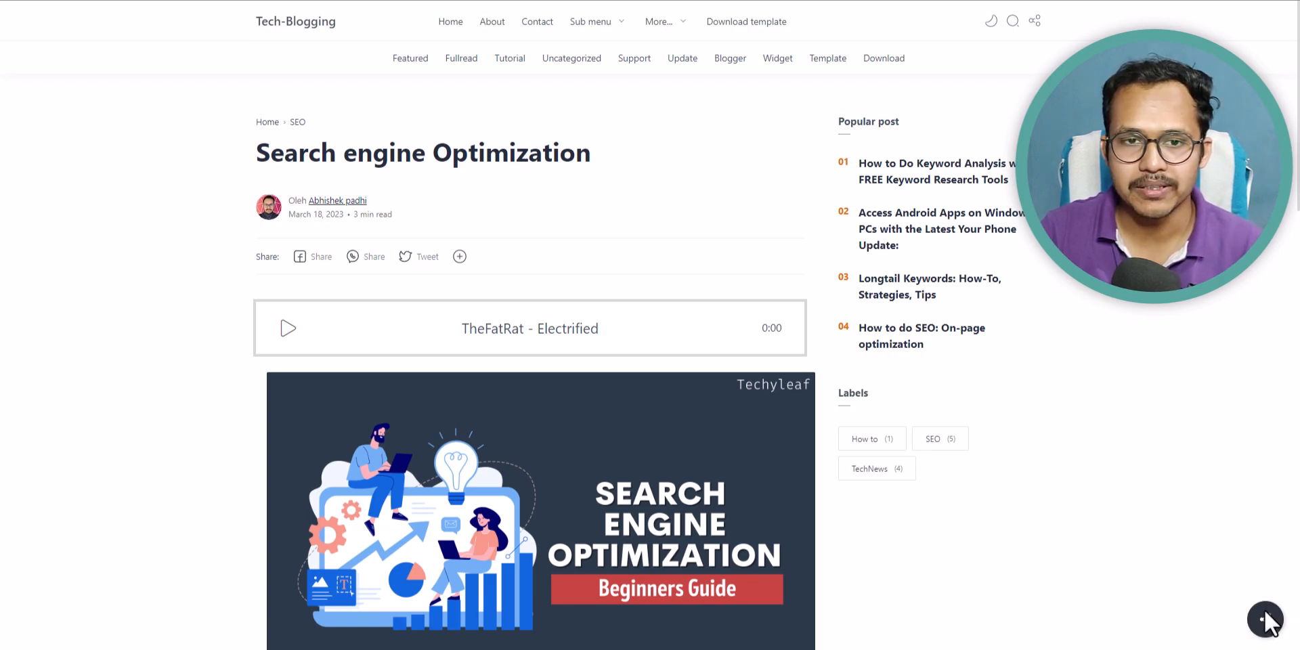
# Step: Show the How to do SEO: On-page optimization post in phone view with its green share button
pyautogui.click(1265, 619)
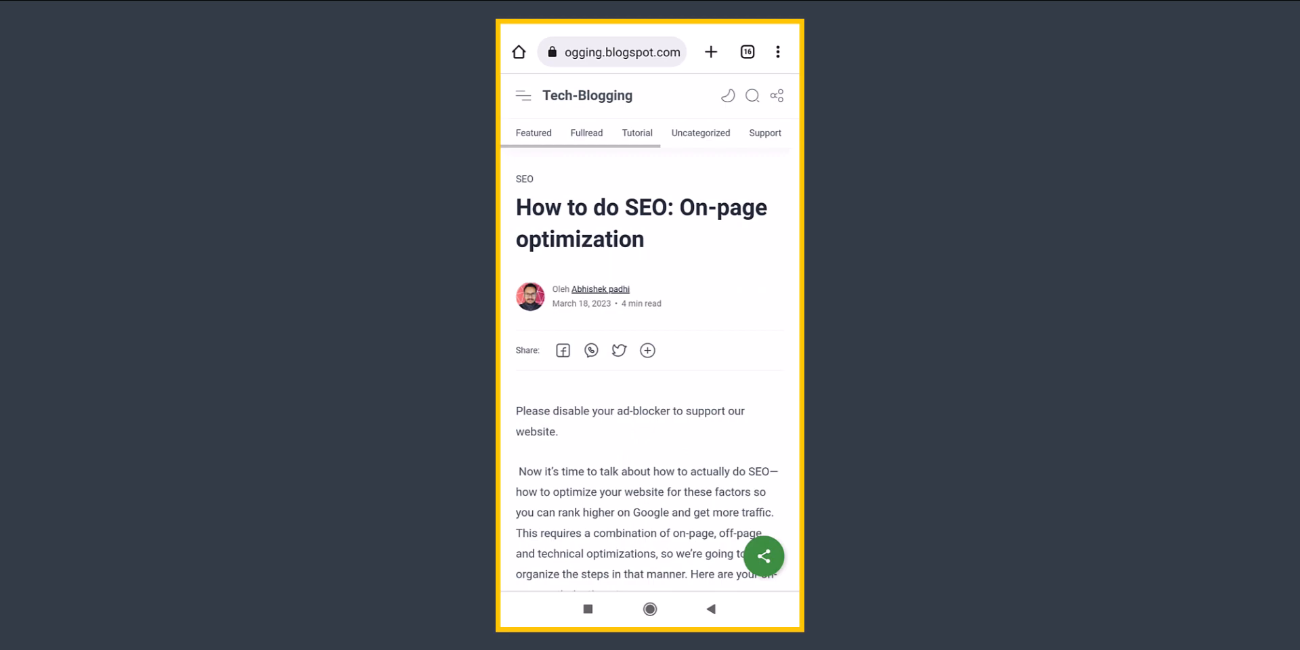
# Step: Scroll the post and use the floating green button to bring up Android's share sheet
pyautogui.scroll(-3)
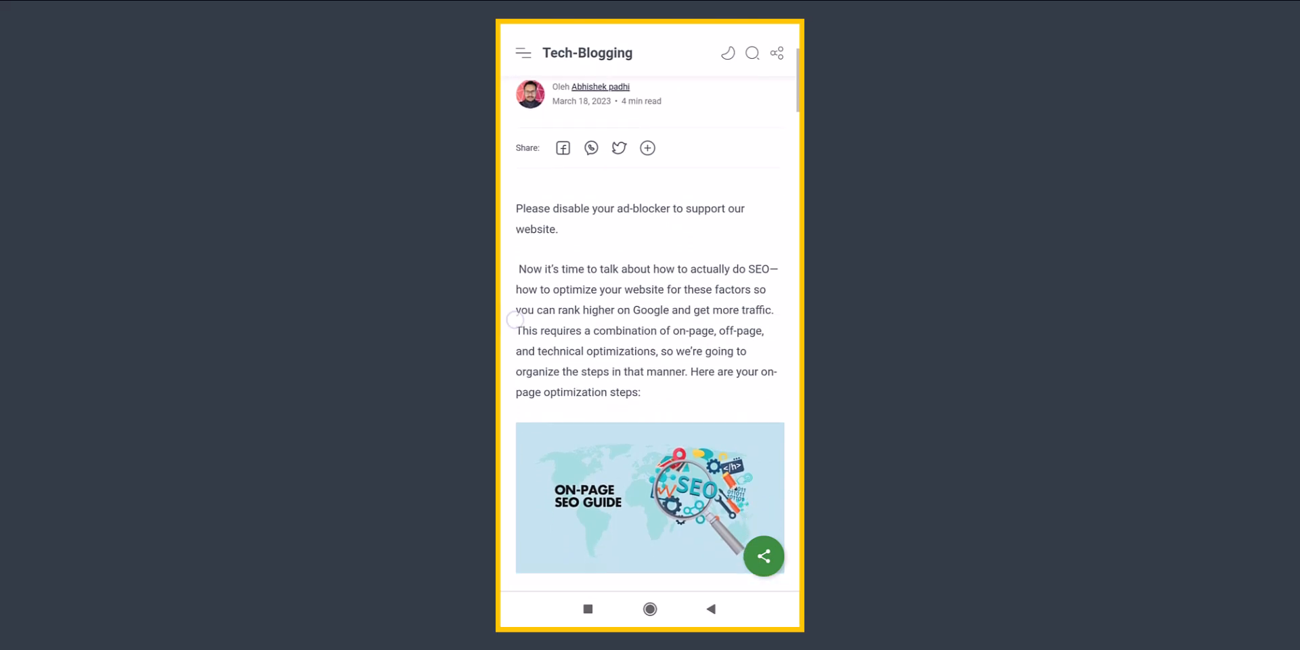
pyautogui.scroll(-3)
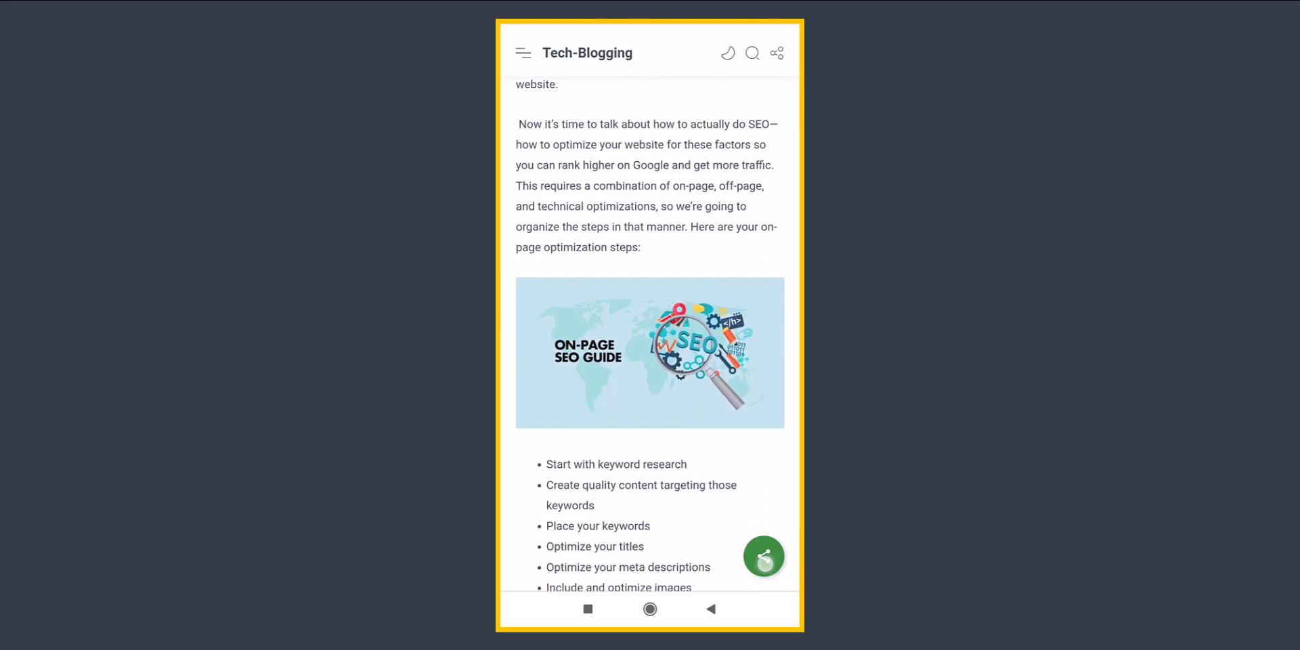
pyautogui.click(764, 555)
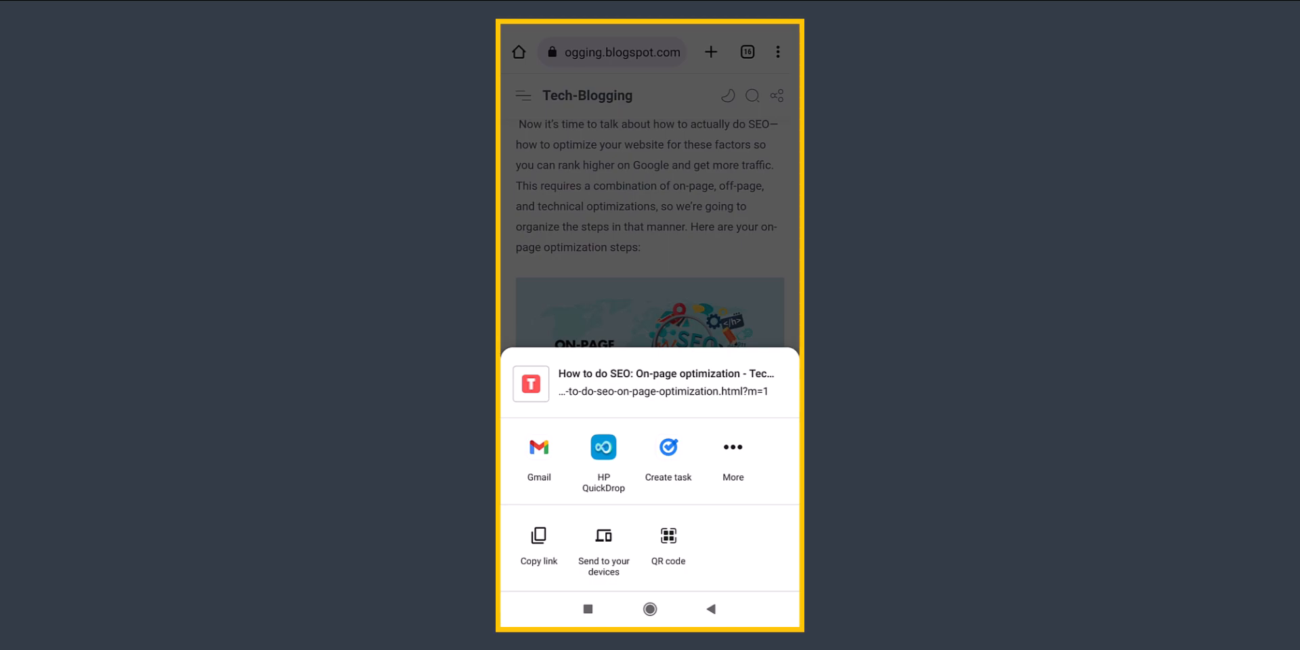
# Step: Browse the full Share via app list page by page, then cancel back to the post
pyautogui.click(732, 447)
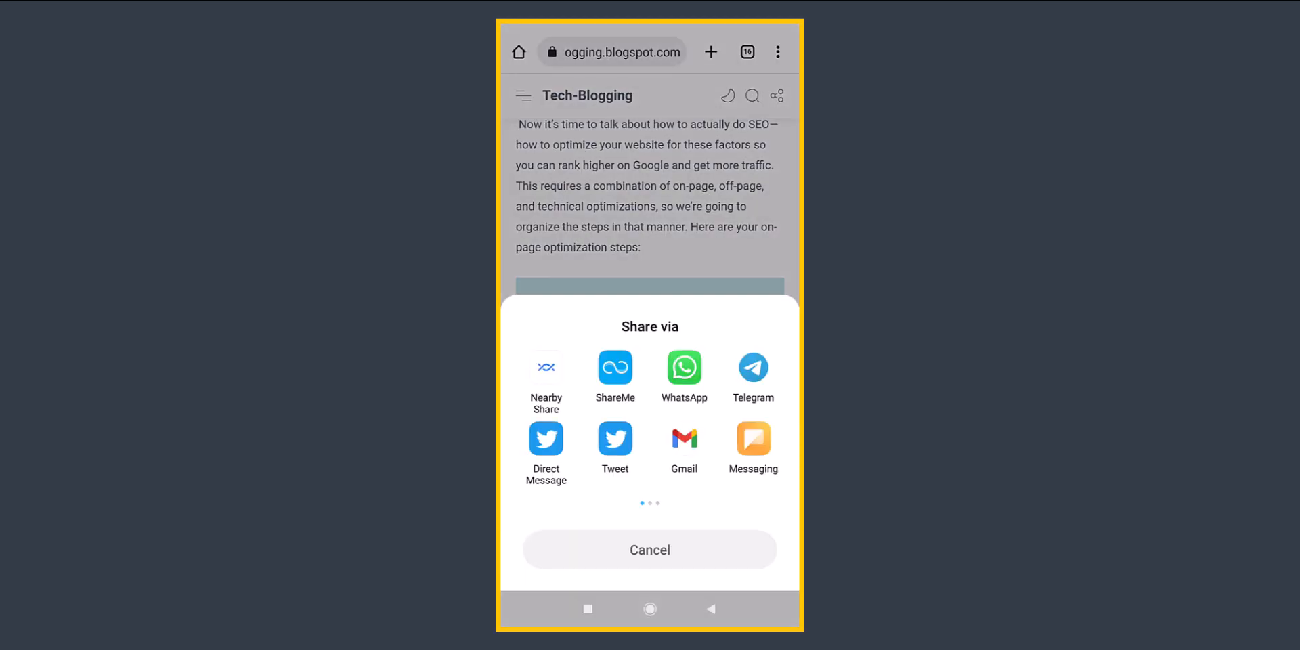
pyautogui.hscroll(-3)
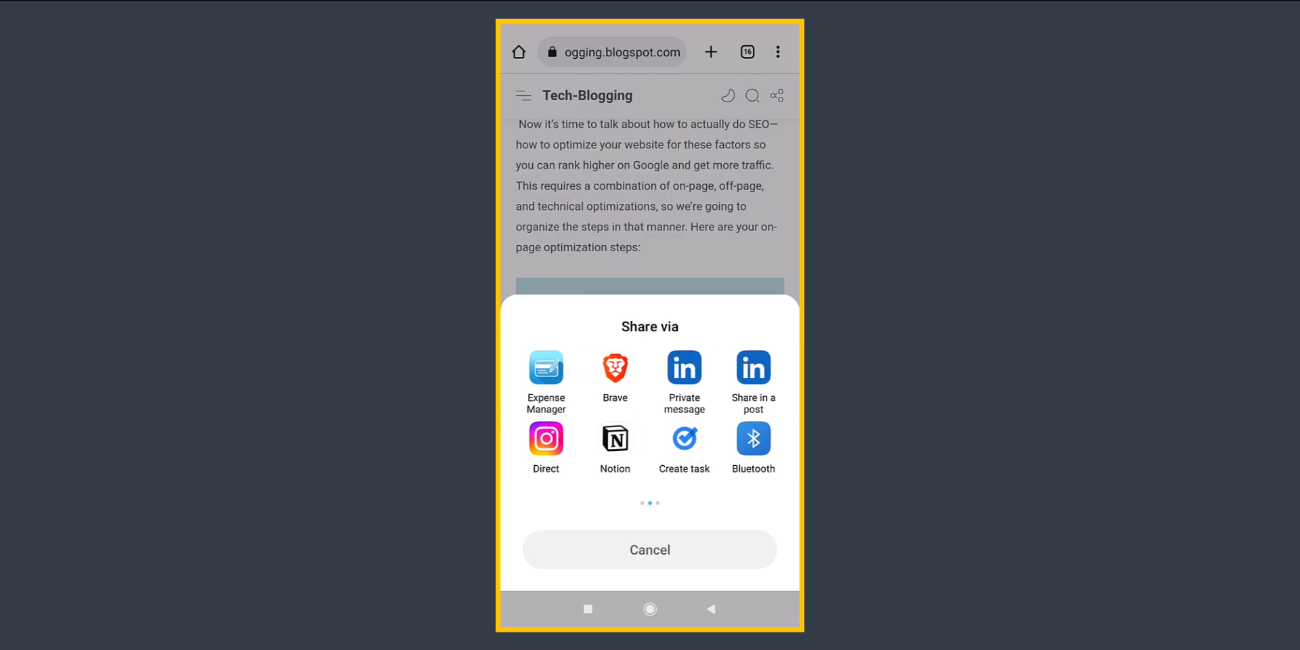
pyautogui.hscroll(-3)
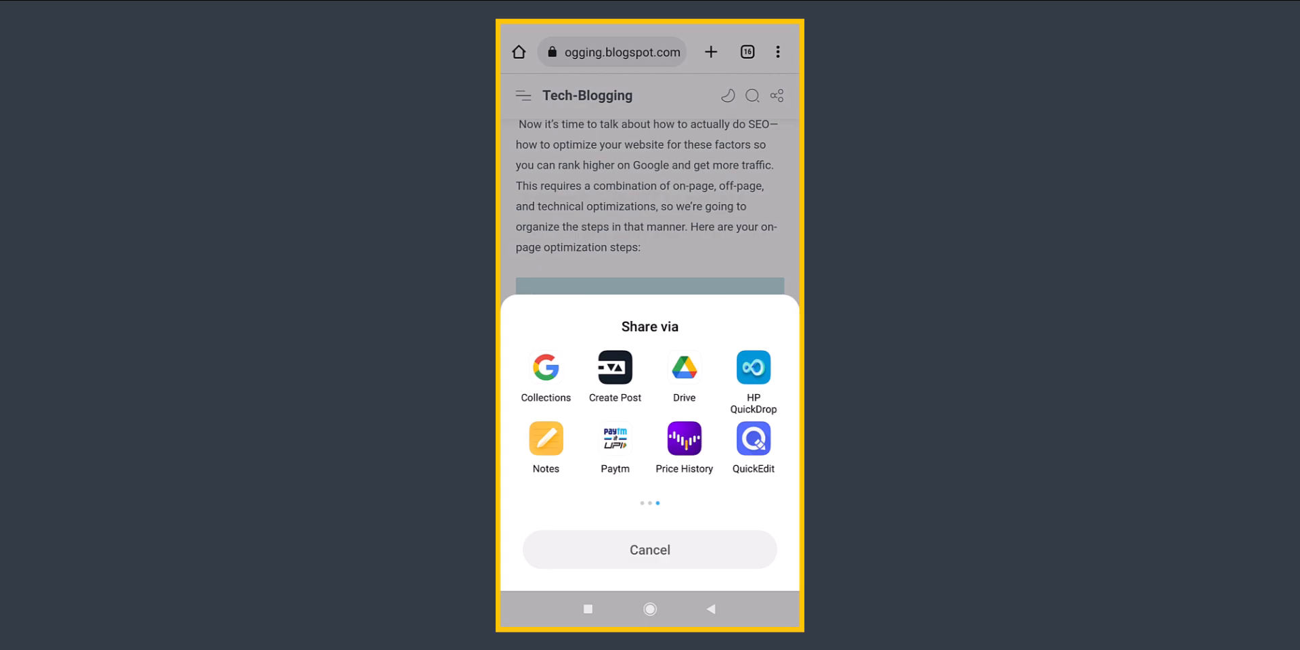
pyautogui.hscroll(-3)
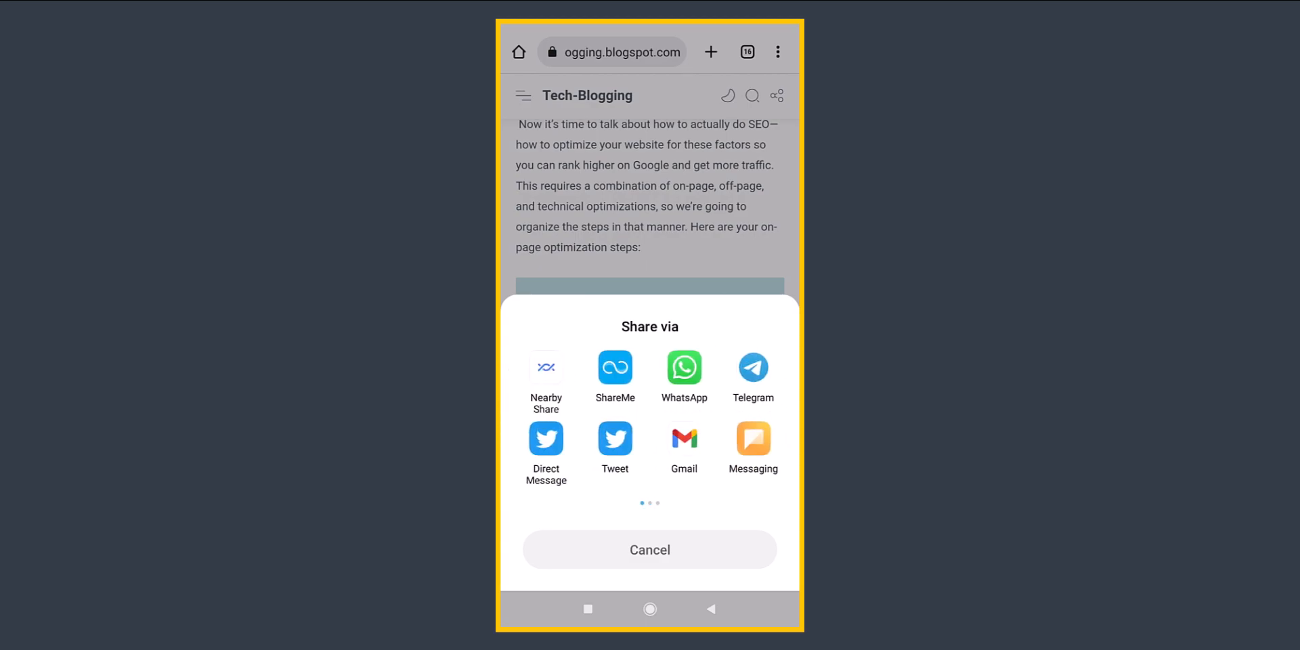
pyautogui.click(650, 549)
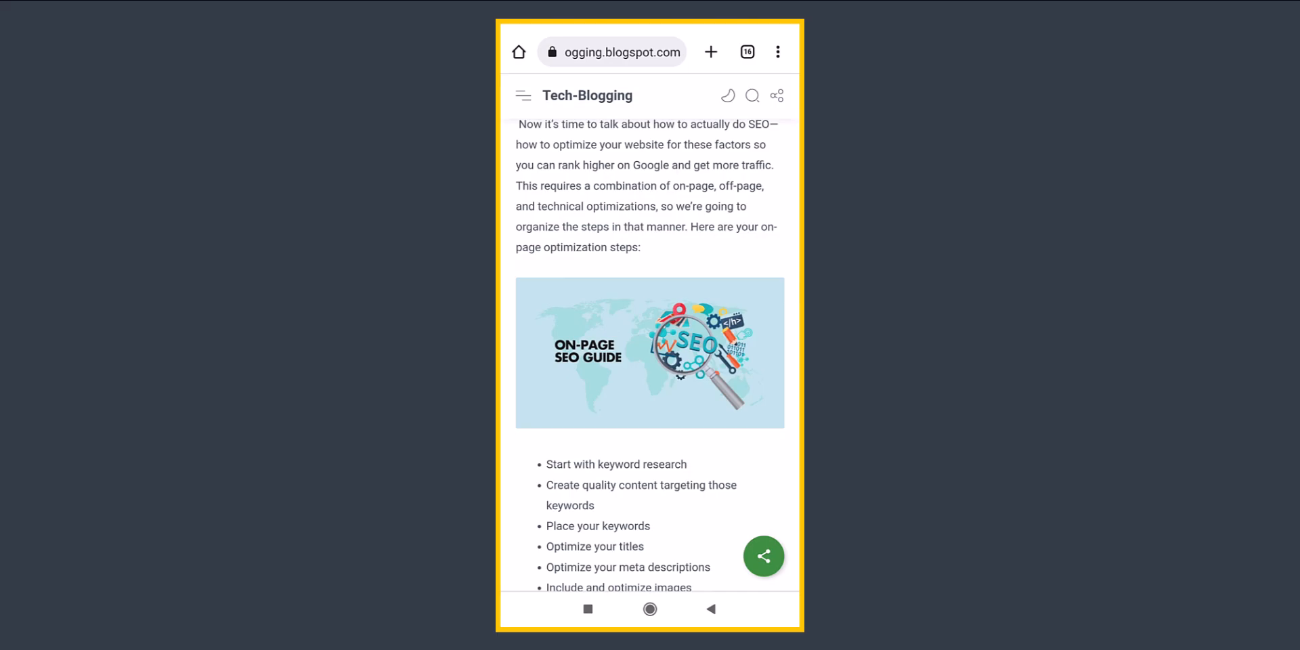
# Step: From Theme > Edit HTML, select the share-button CSS and share() script before </body>
pyautogui.click(764, 555)
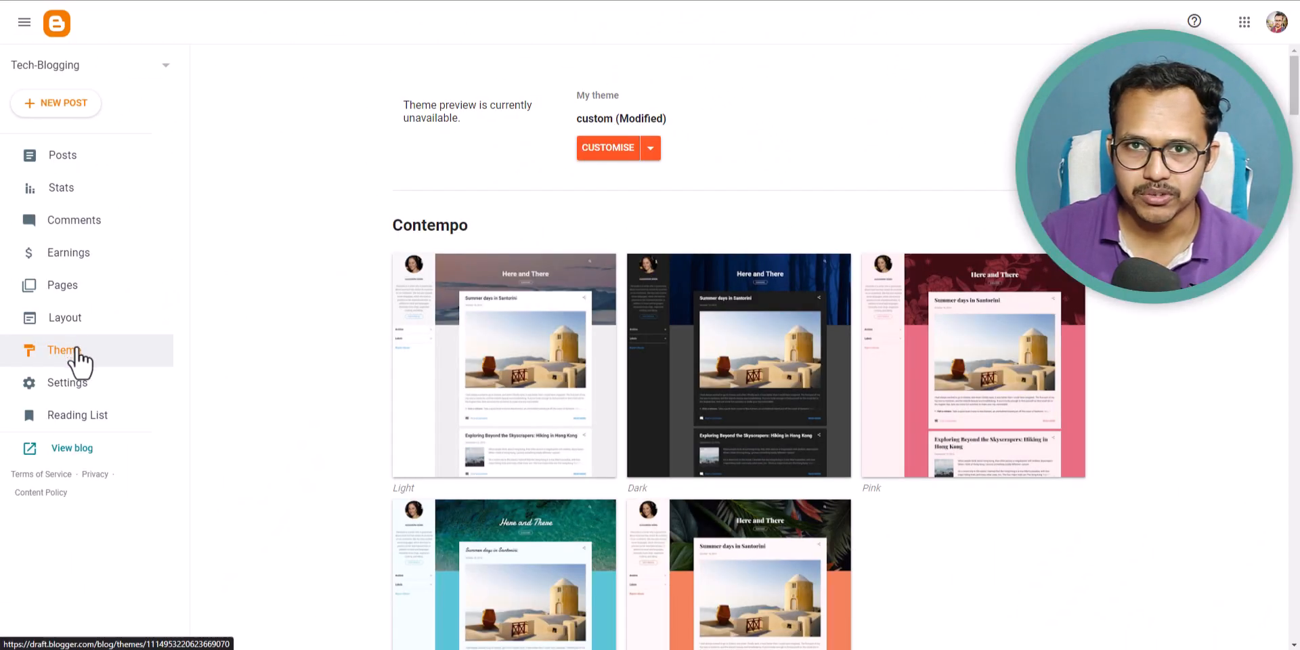
pyautogui.click(649, 148)
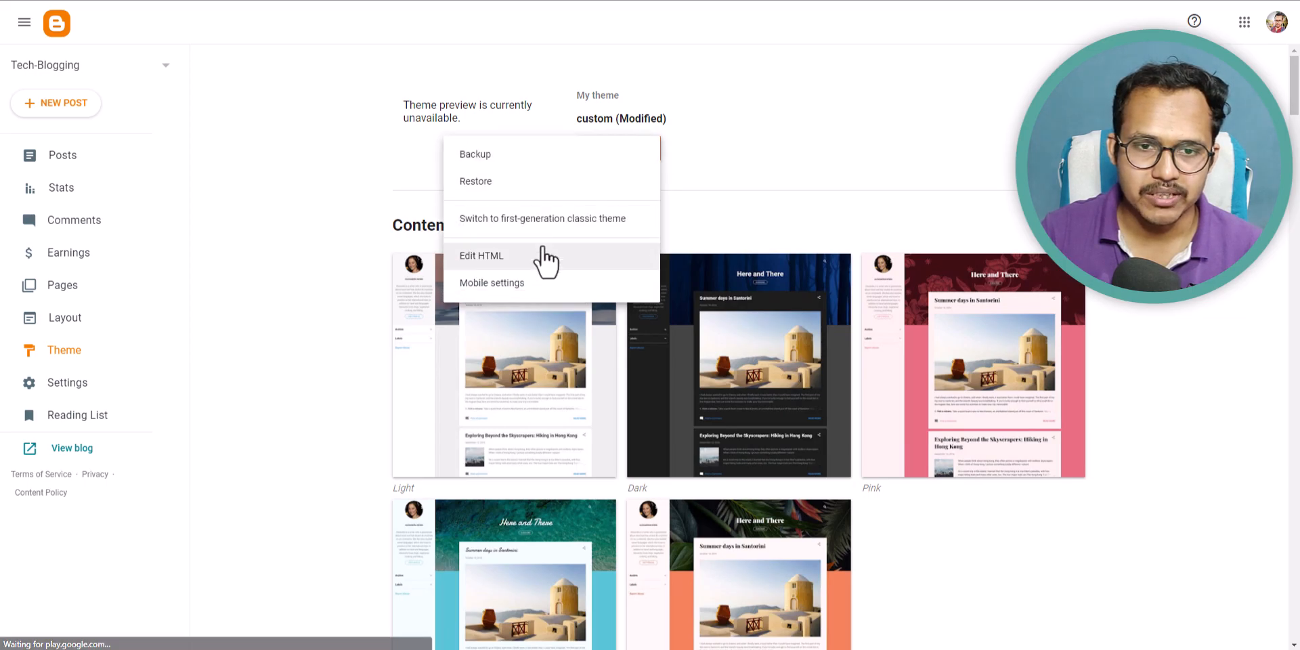
pyautogui.click(482, 254)
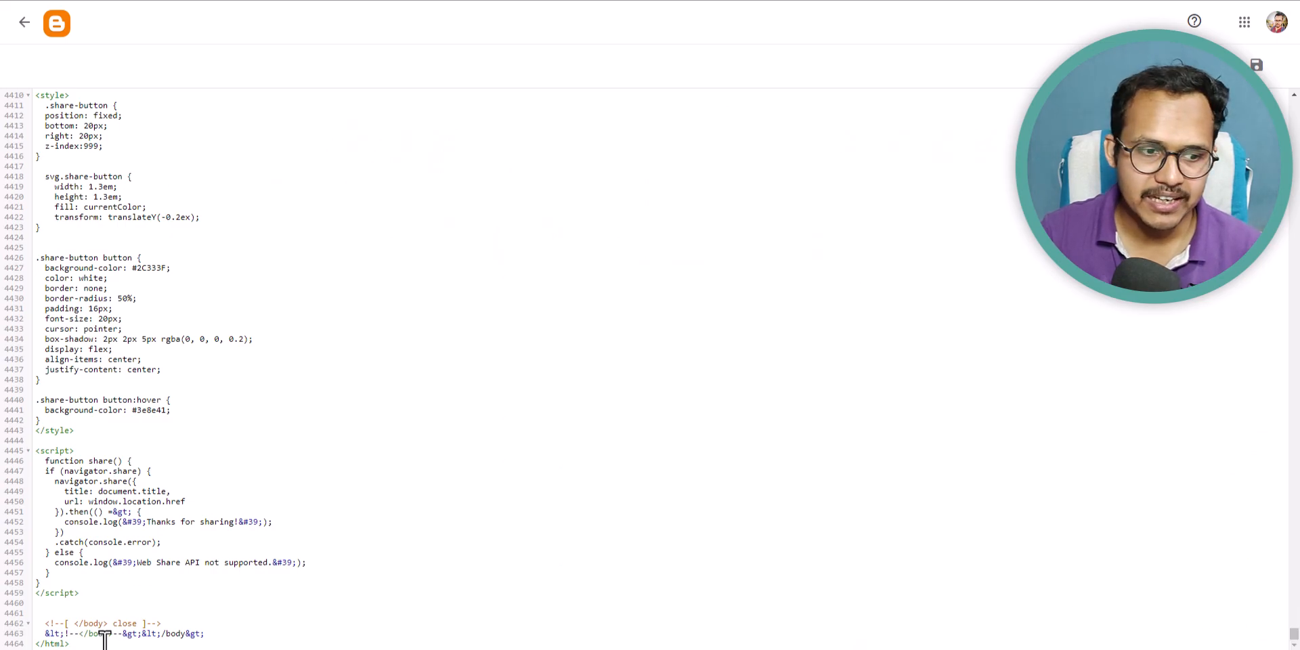
pyautogui.moveTo(16, 197); pyautogui.dragTo(80, 591)
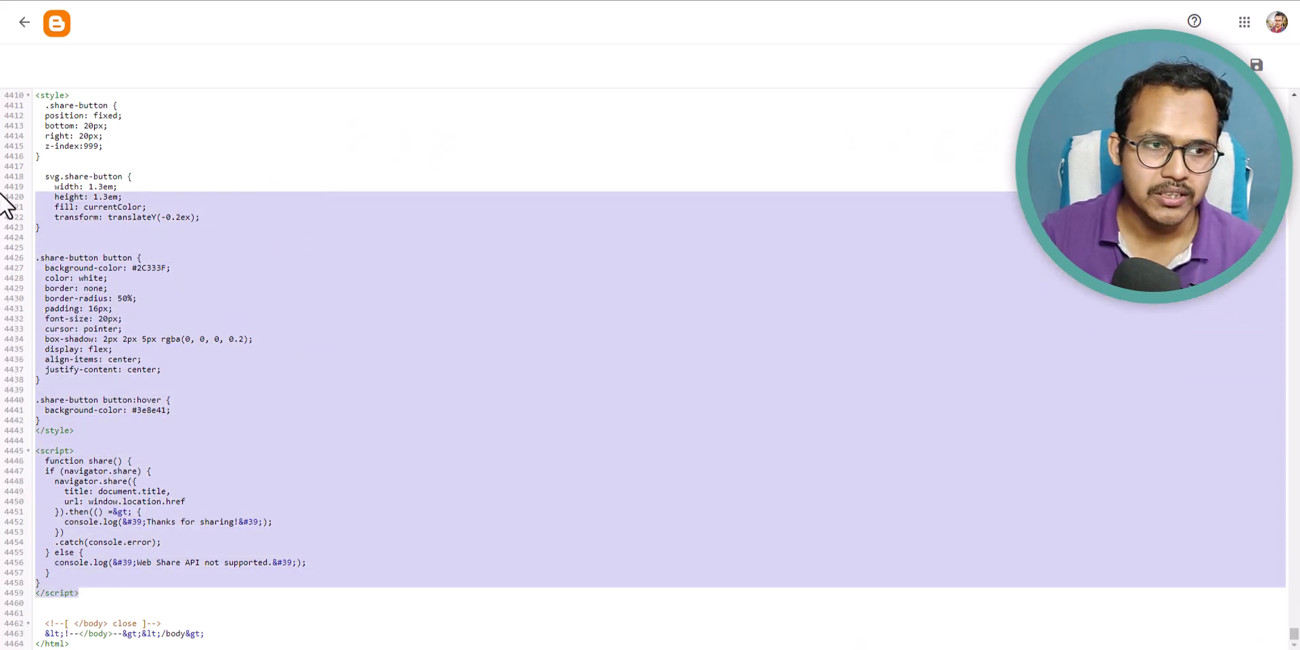